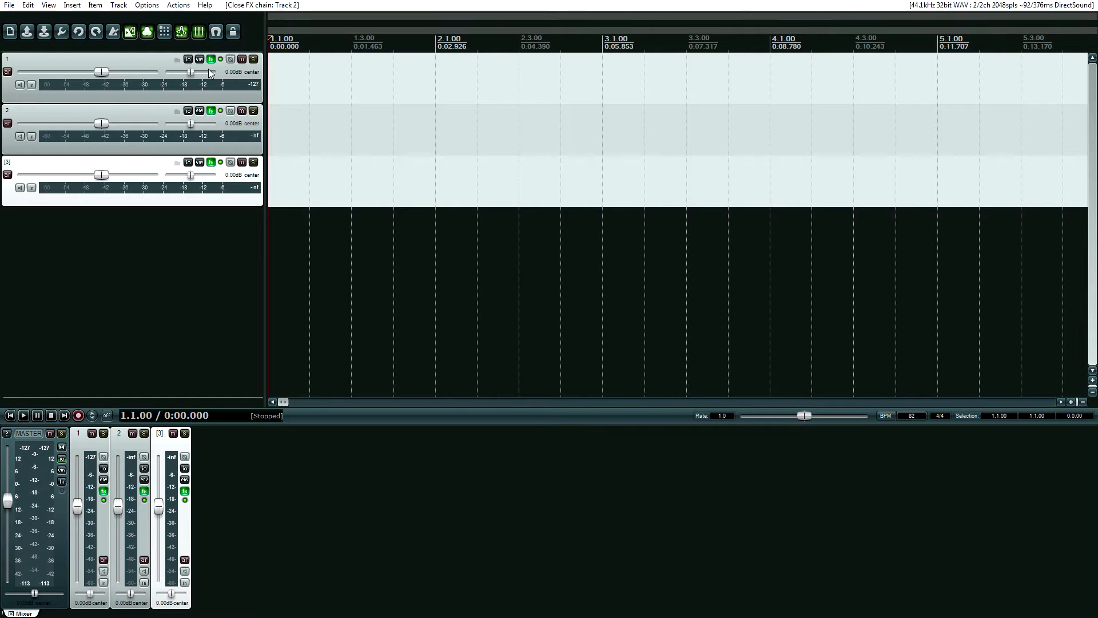
- Show track 1's FX chain window briefly and dismiss it again
left_click(212, 58)
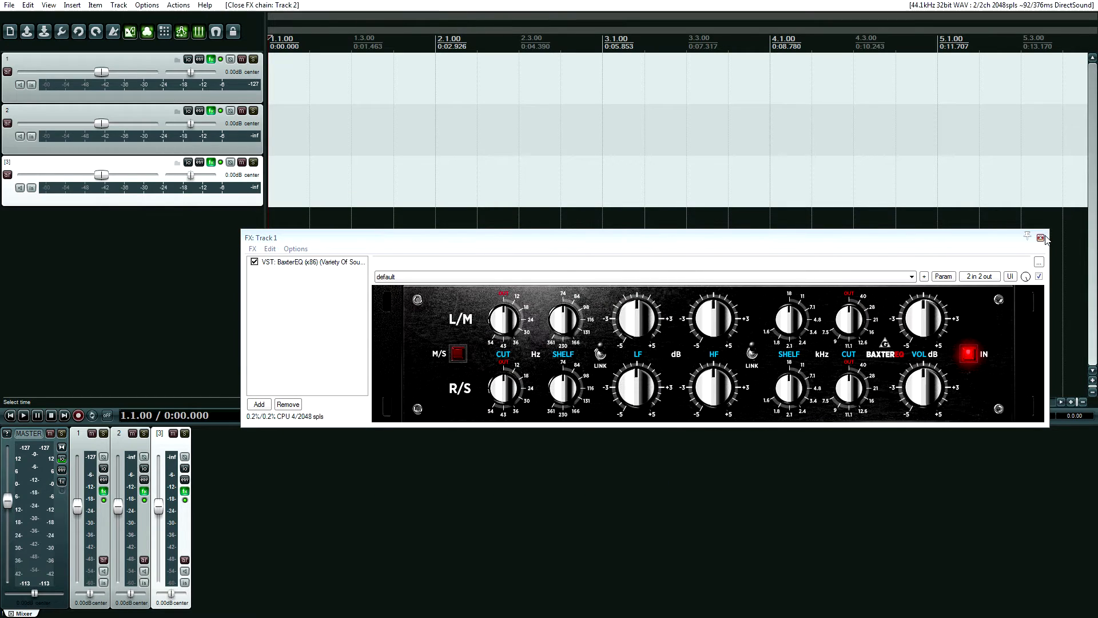
left_click(1040, 238)
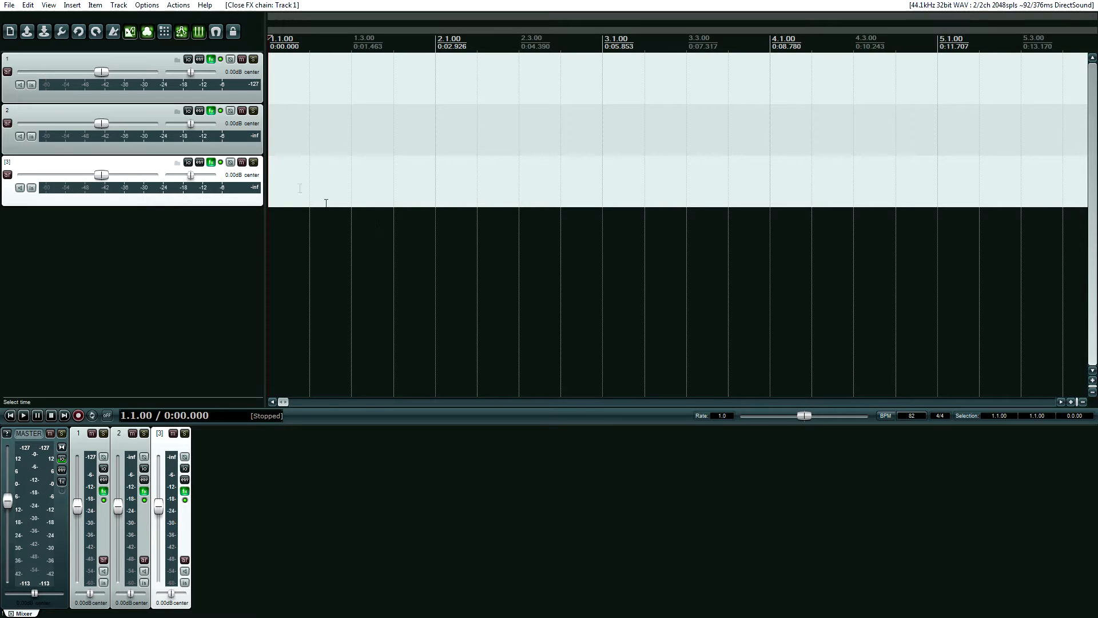
mouse_move(145, 491)
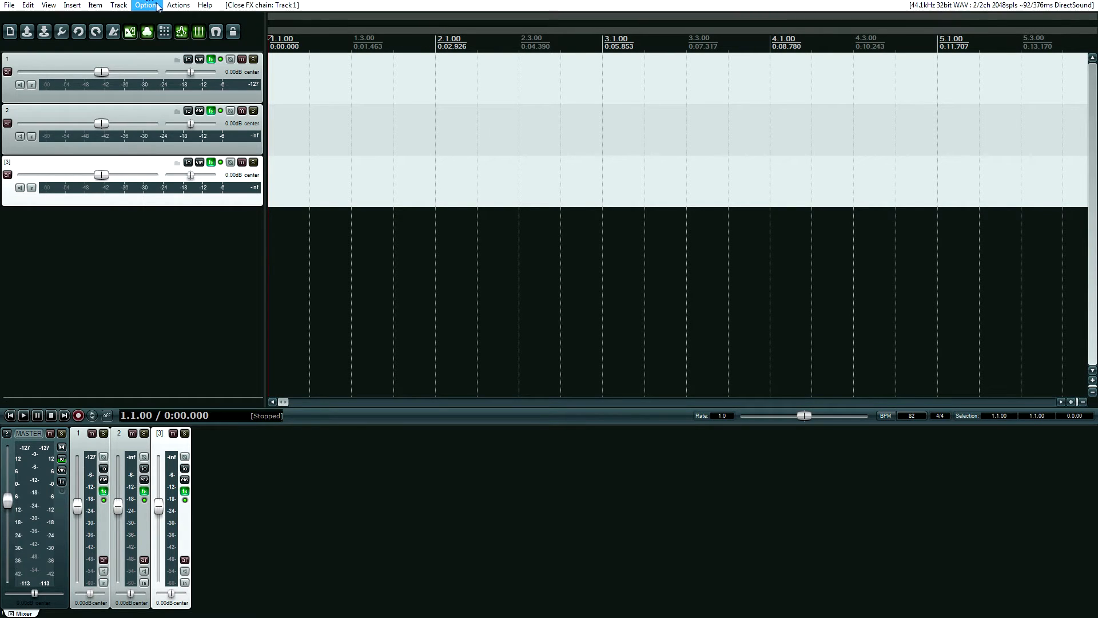
- Enable 'Only allow one FX chain window open at a time' in Preferences > Plug-ins and apply
left_click(145, 5)
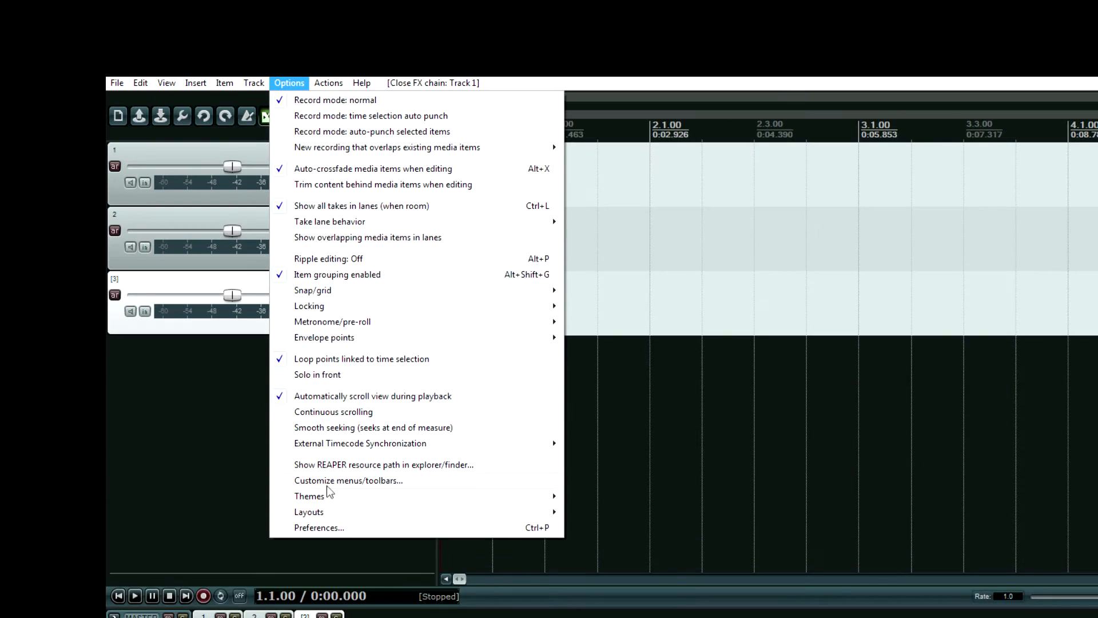
left_click(318, 527)
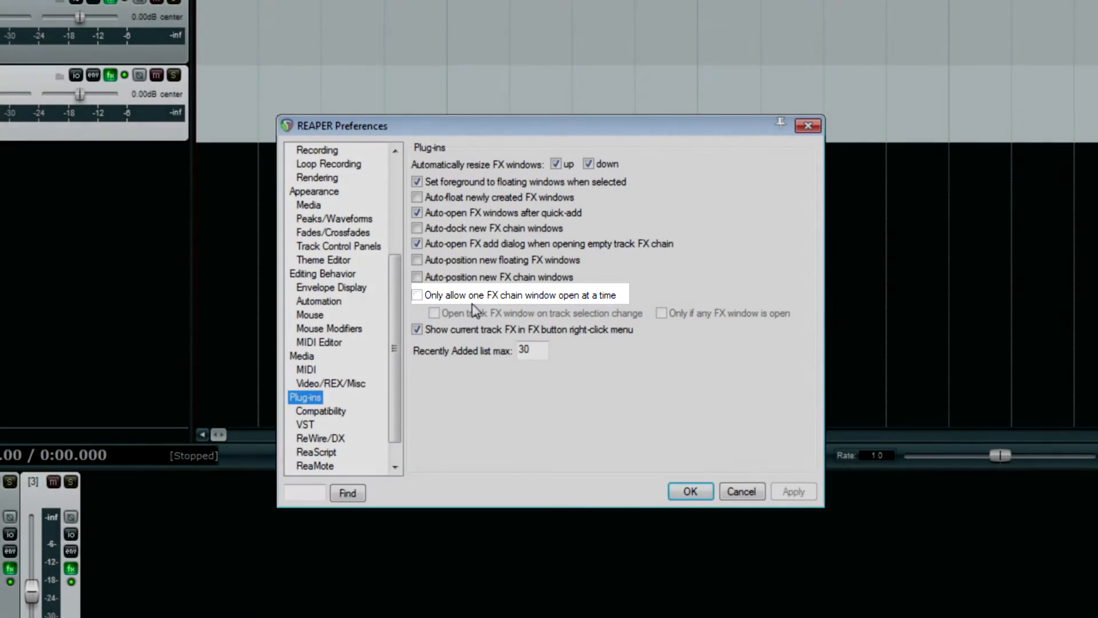
left_click(417, 295)
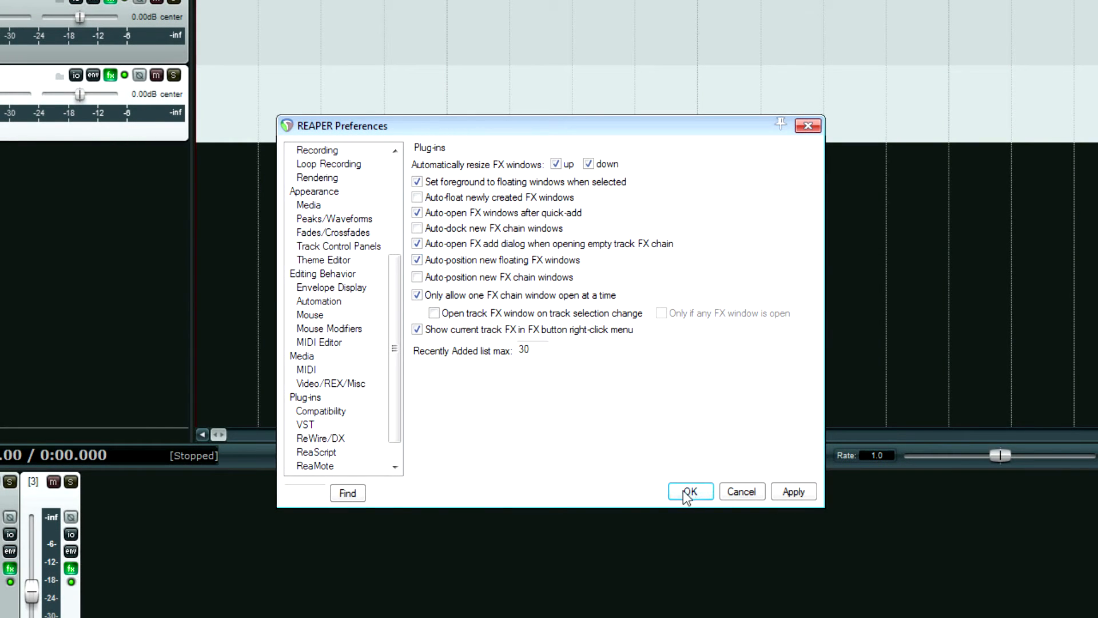
left_click(690, 491)
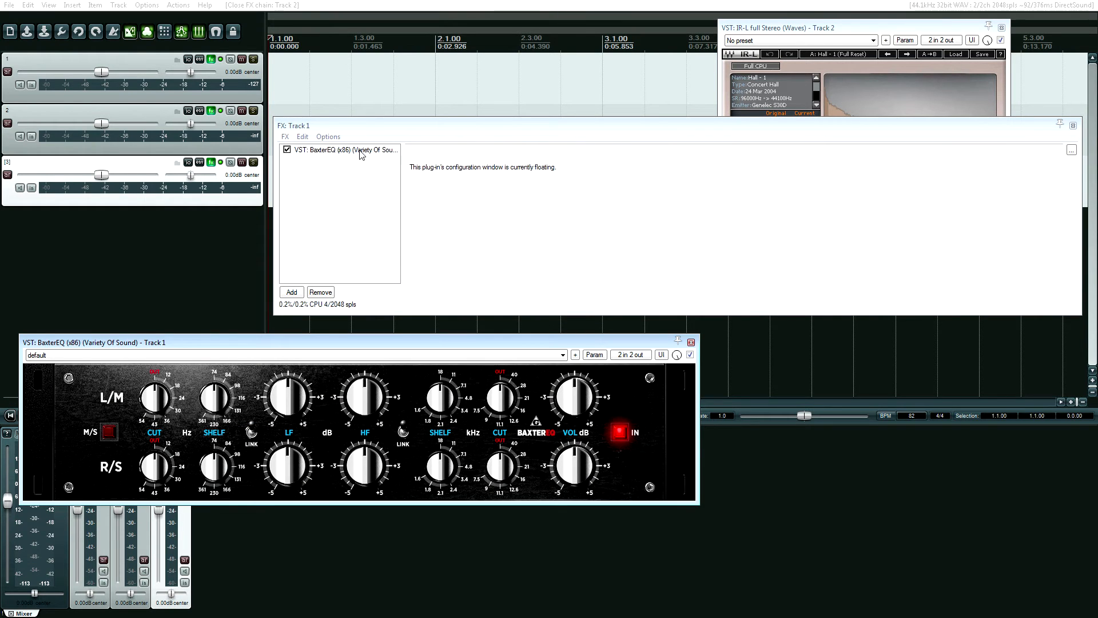
mouse_move(581, 139)
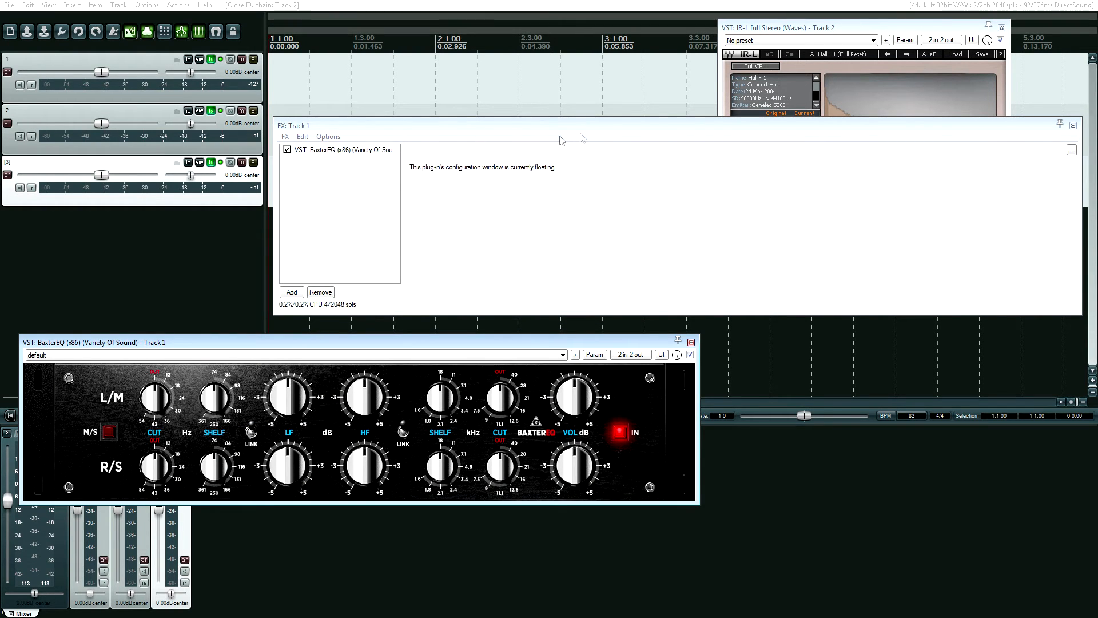
mouse_move(179, 117)
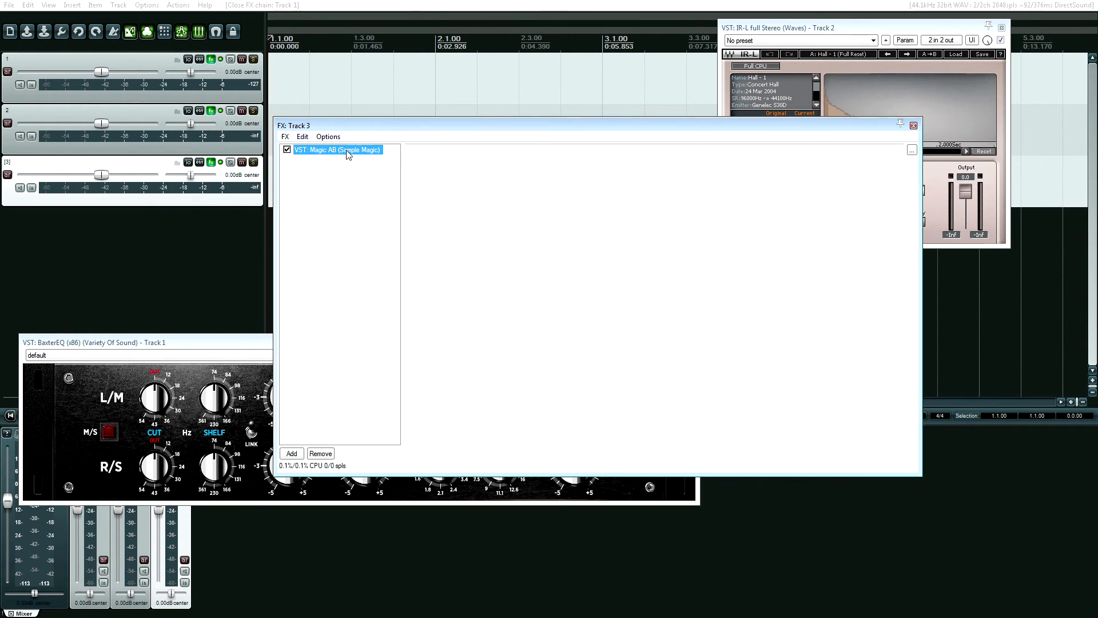
- Float Magic AB in its own window, then close the floating BaxterEQ and IR-L windows
double_click(339, 149)
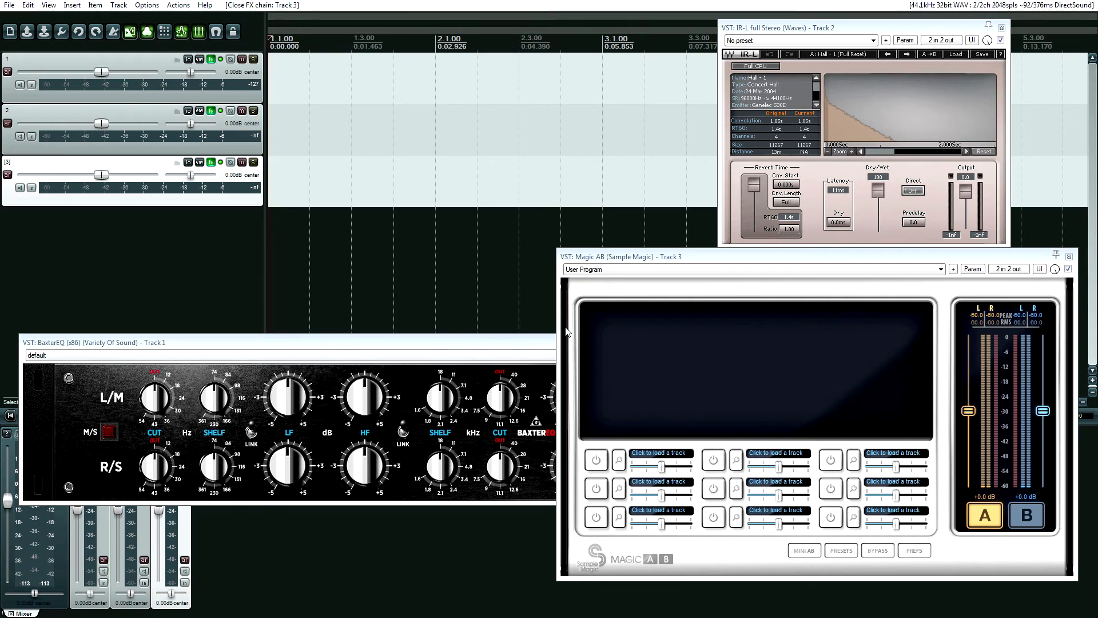
mouse_move(383, 345)
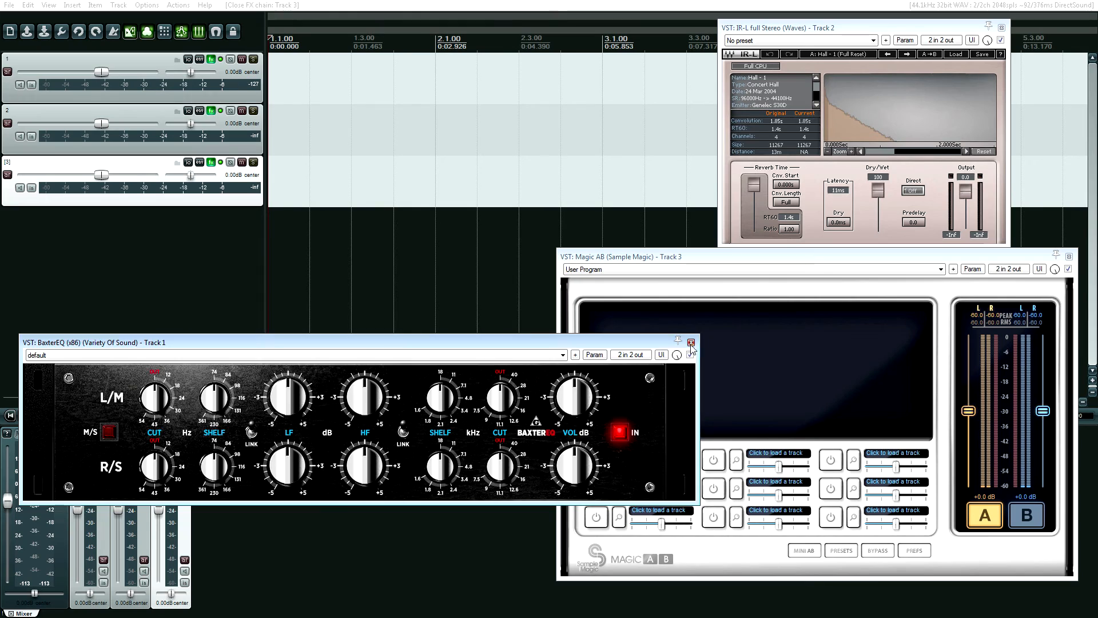
left_click(691, 344)
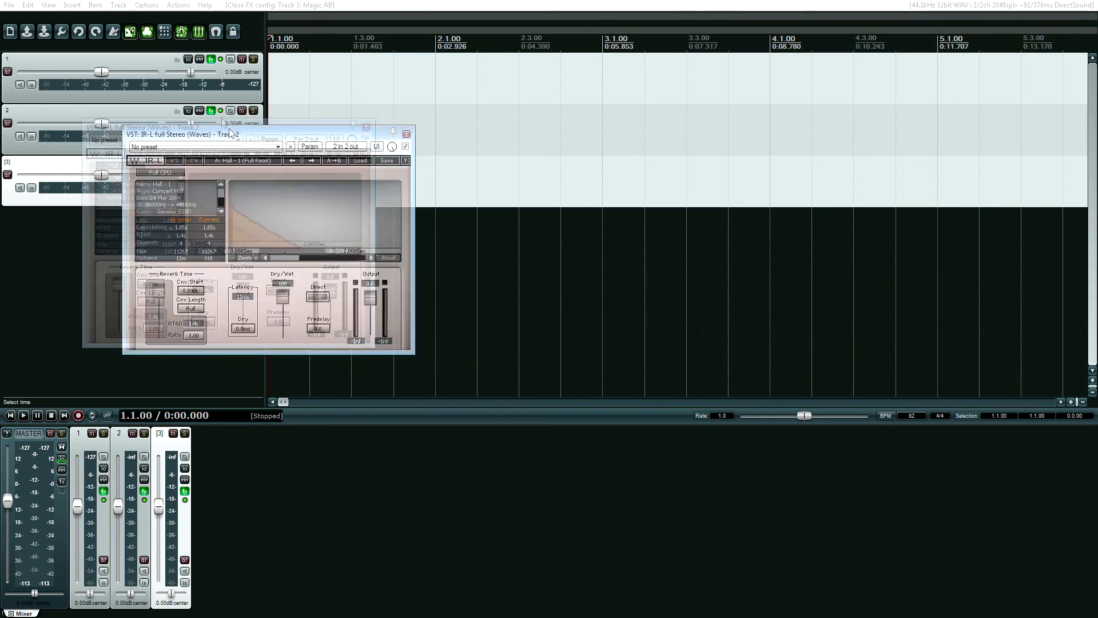
left_click(406, 134)
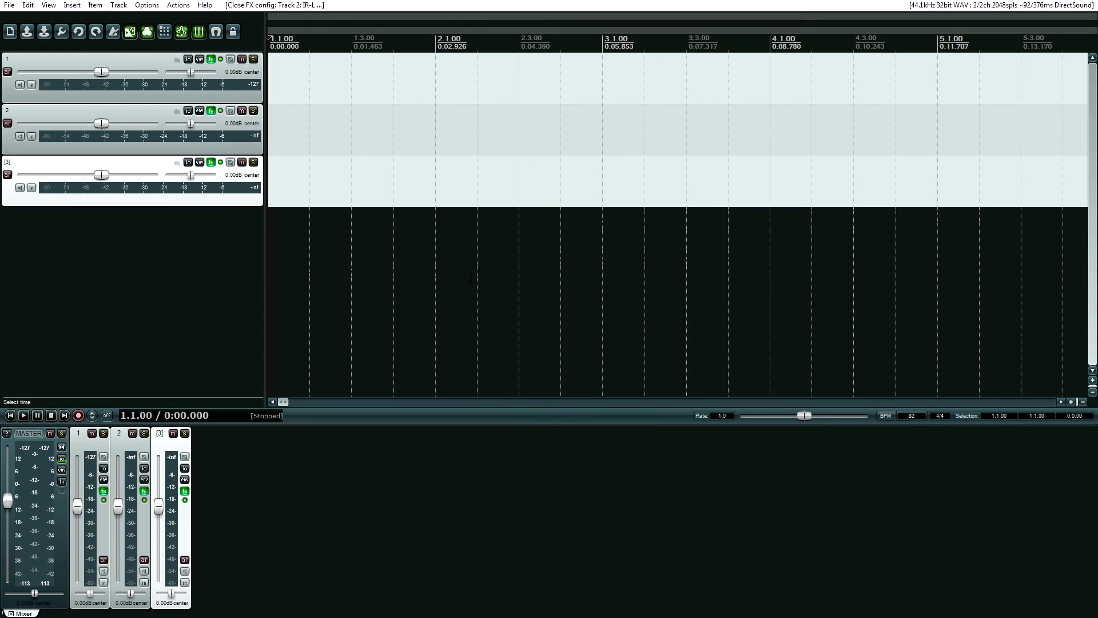
- Show track 2's FX chain, then track 3's, which replaces it in the single chain window
left_click(211, 59)
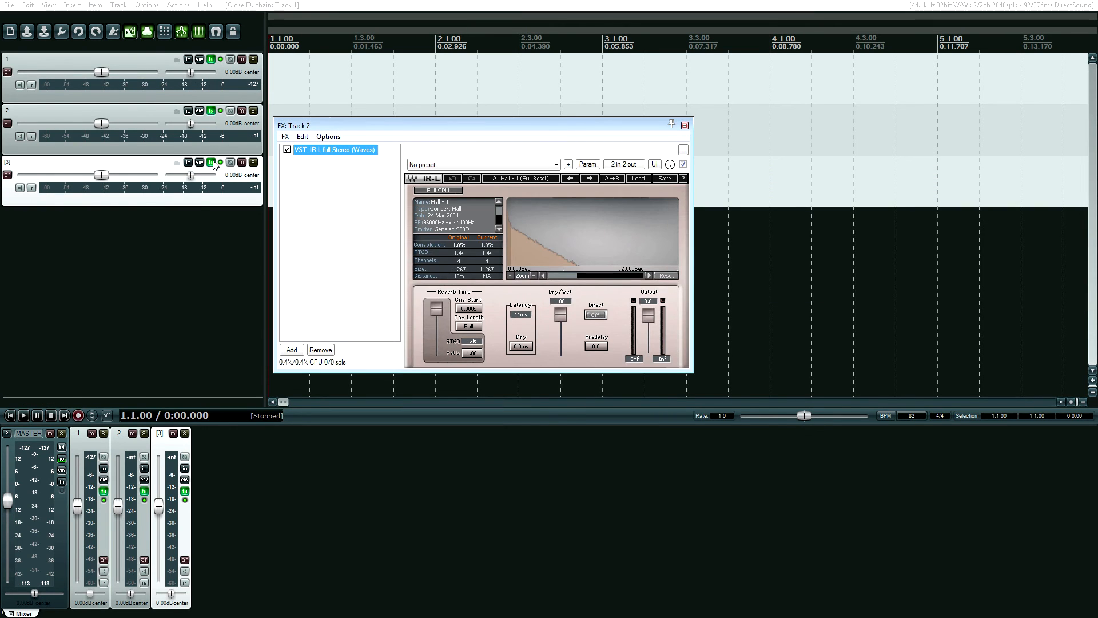
left_click(213, 163)
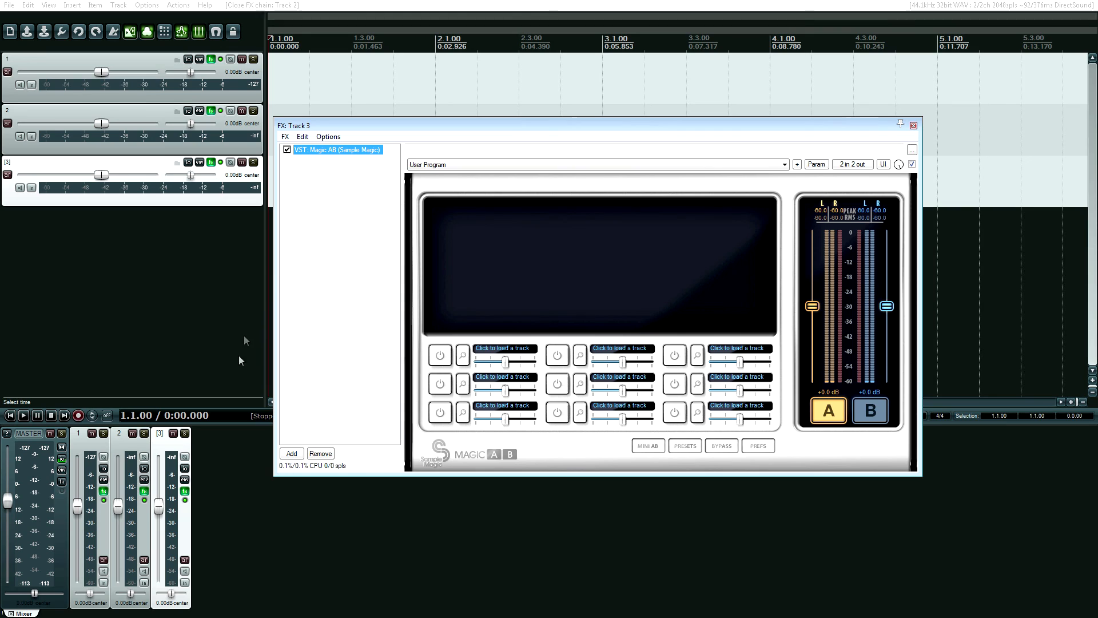
mouse_move(205, 320)
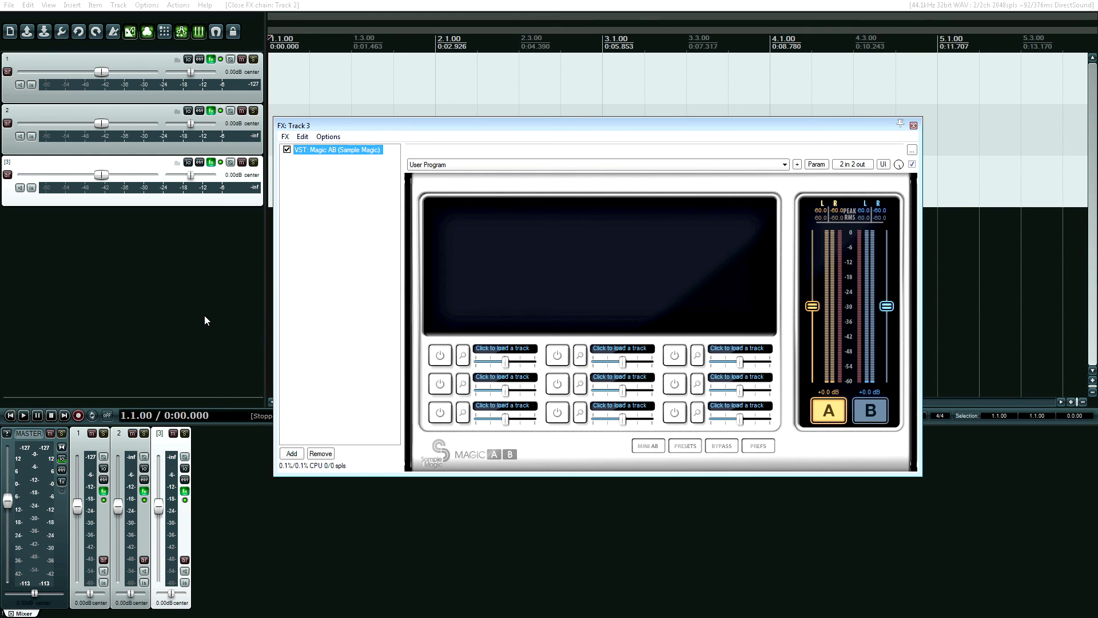